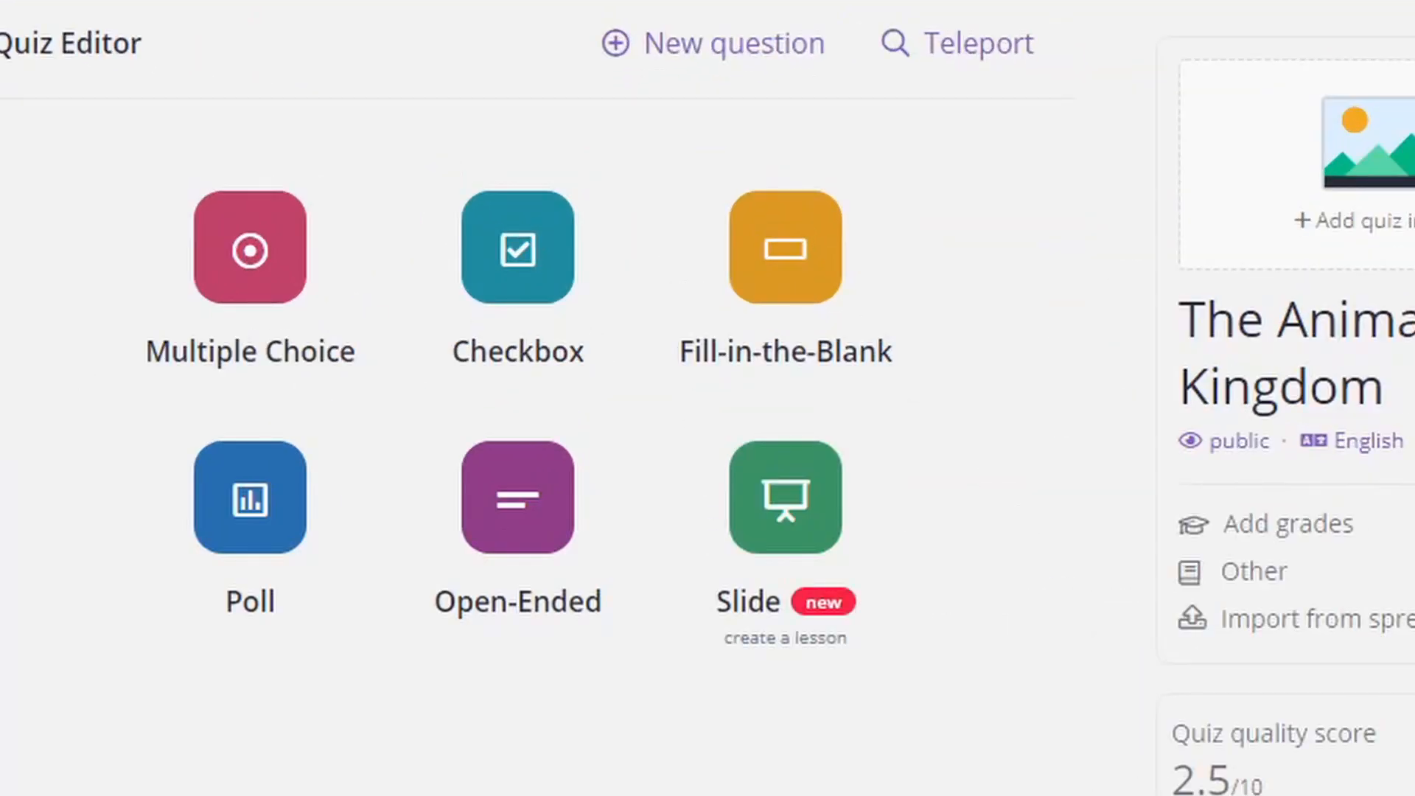
# - Add a multiple-choice question 'Which is the fastest land animal' and begin entering answer options
pyautogui.click(250, 248)
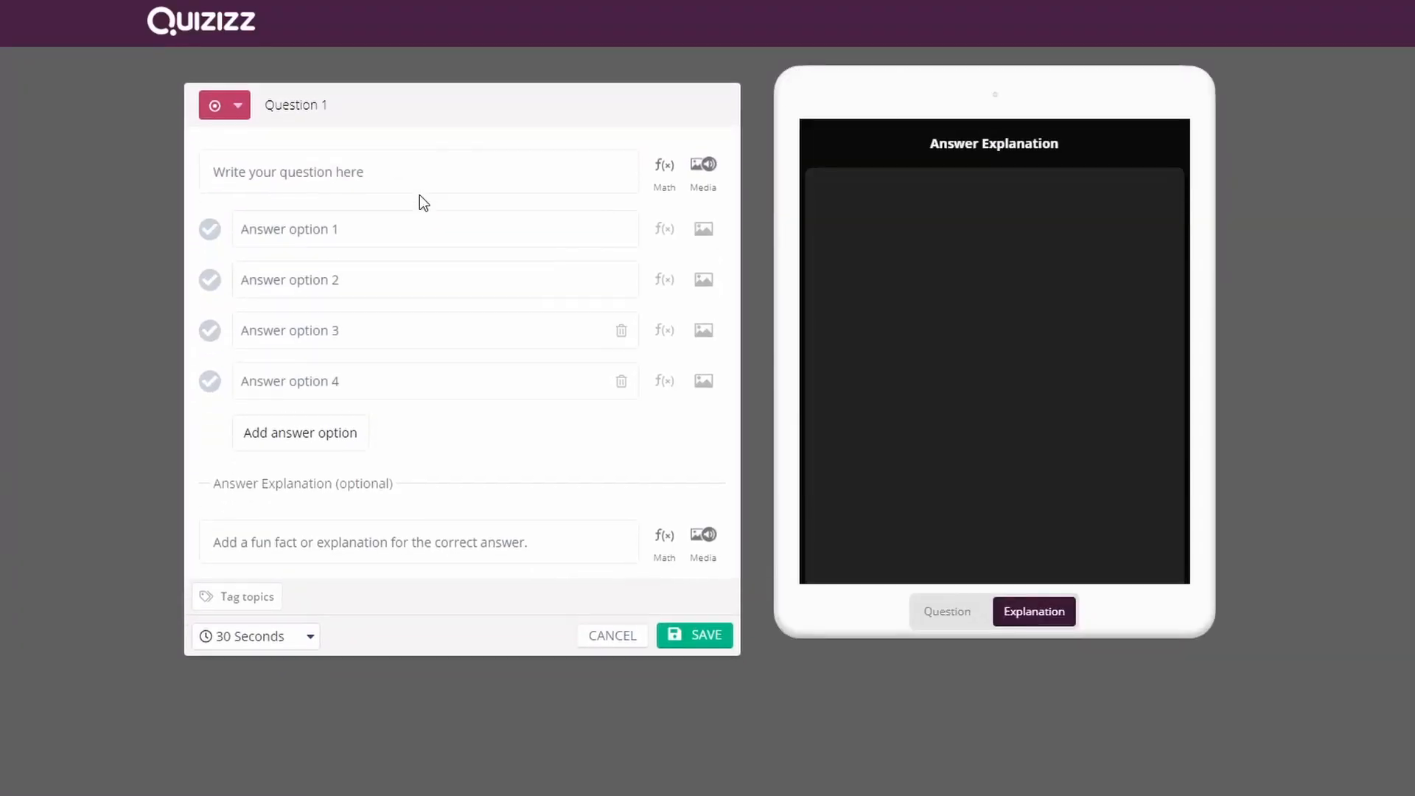
pyautogui.write('Which is the fastest land animal')
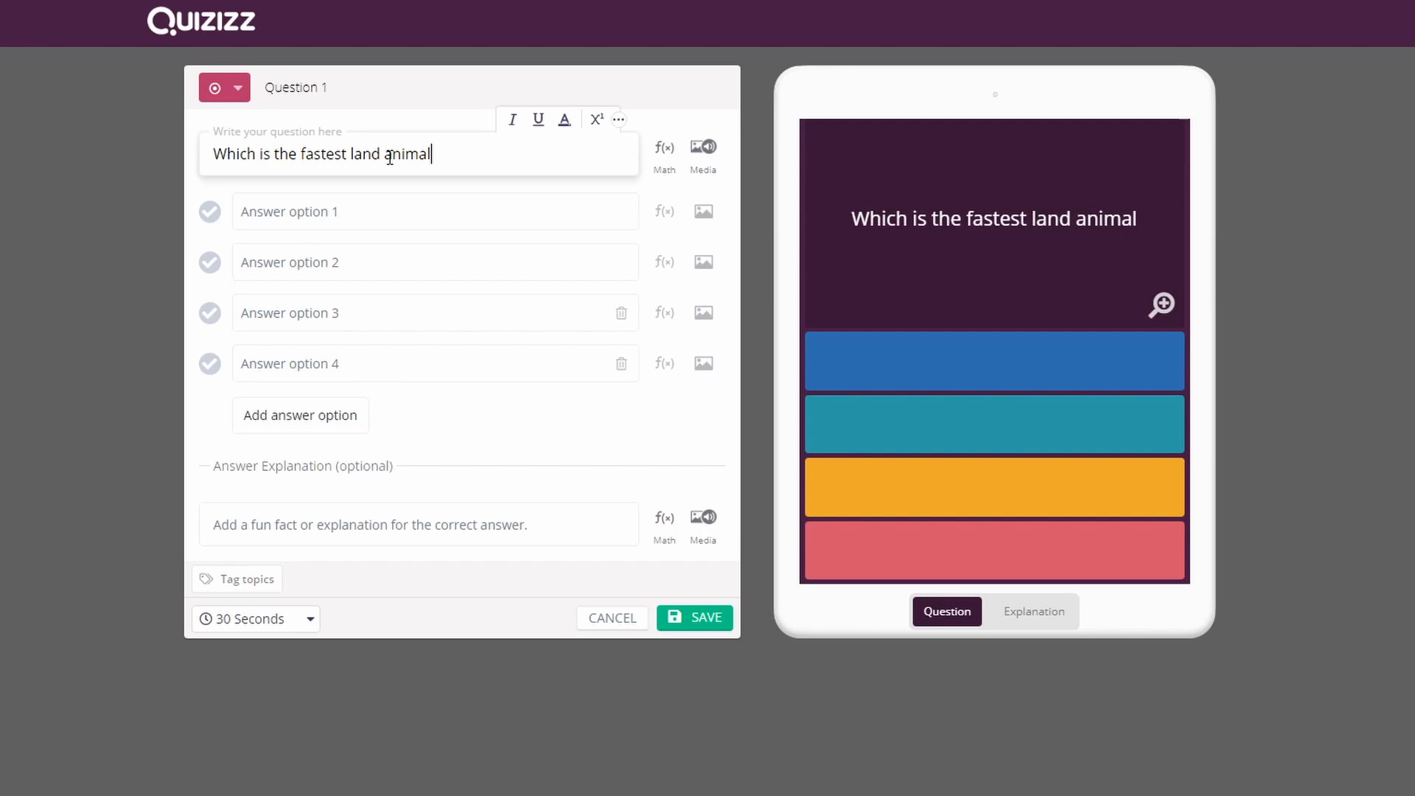
pyautogui.click(433, 312)
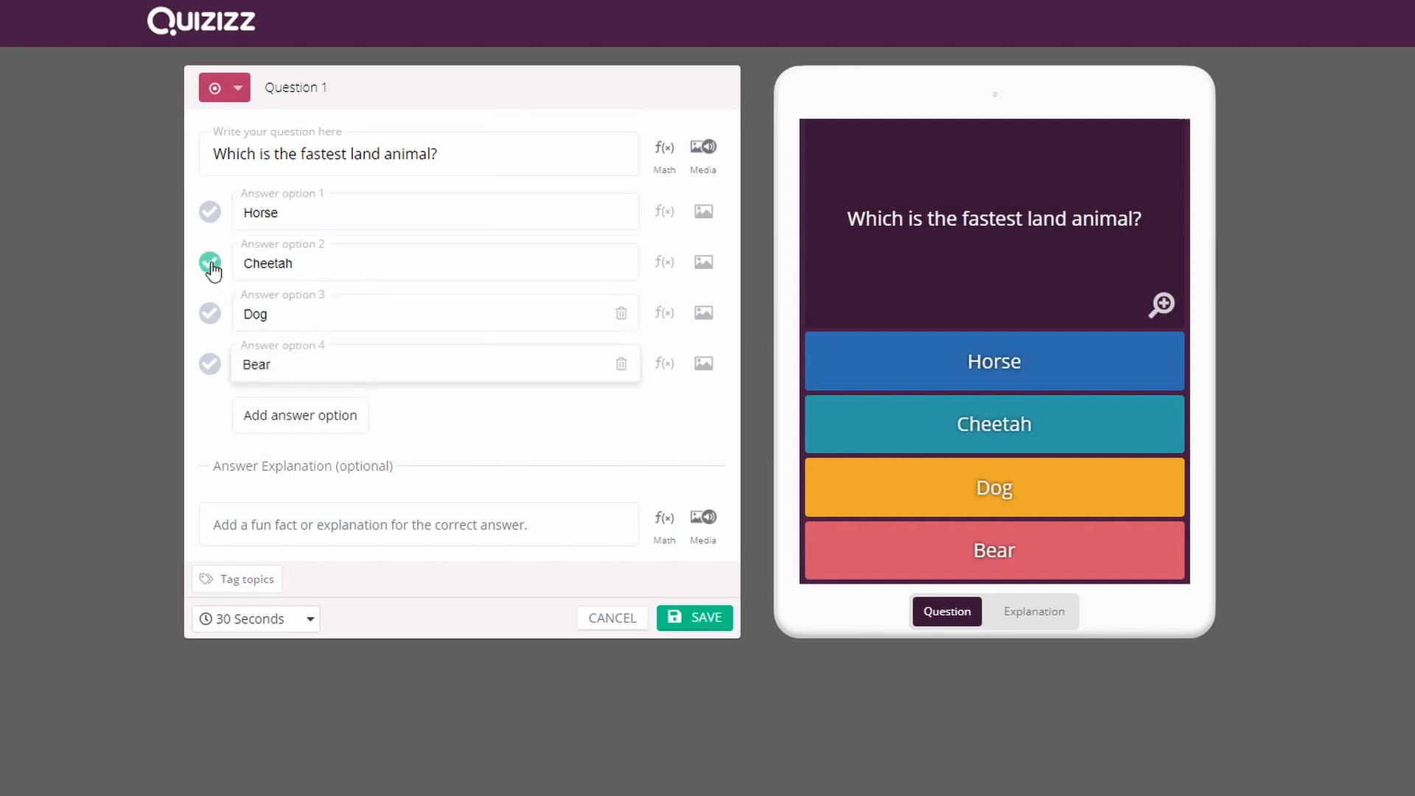
# - Mark Cheetah as the correct answer and pick Cheetah in the game preview
pyautogui.click(695, 618)
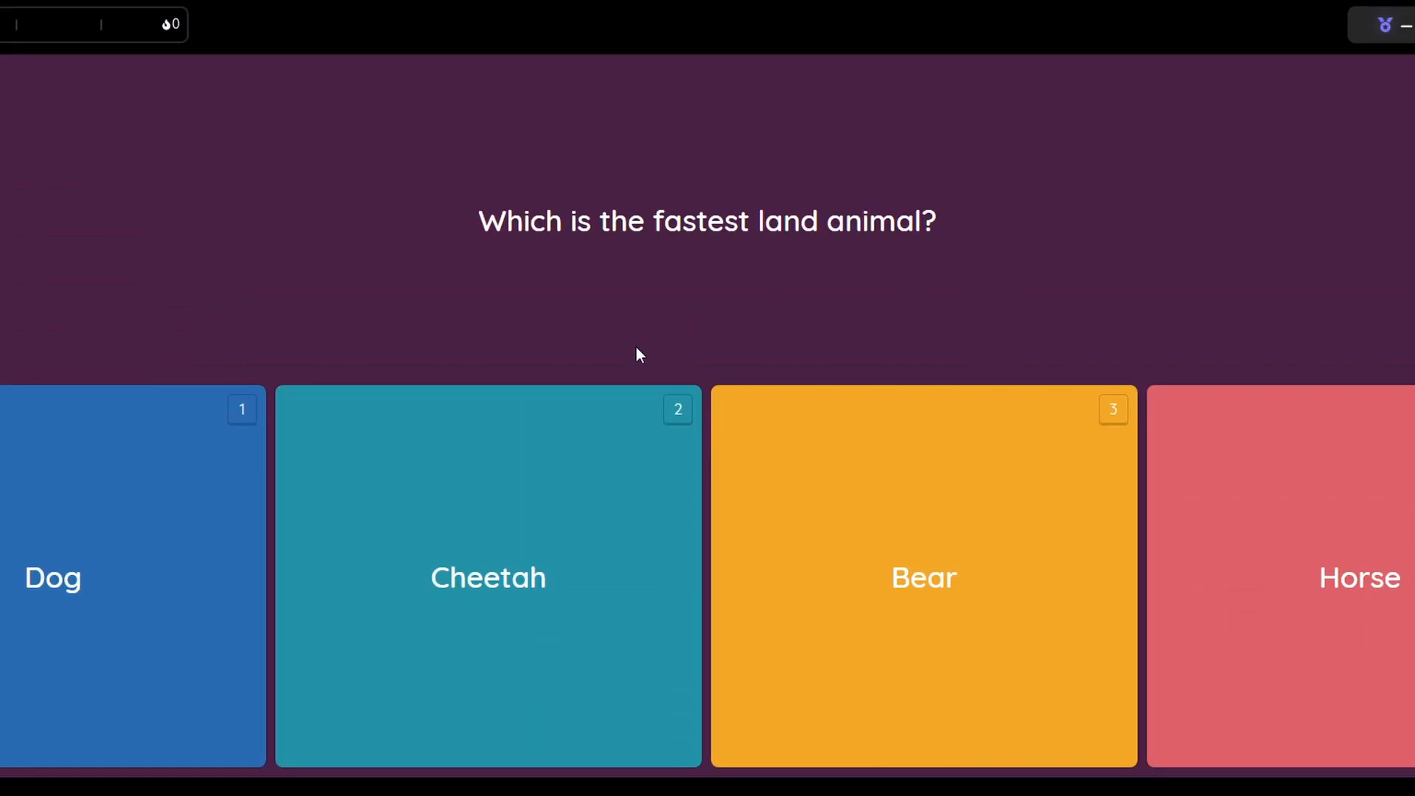
pyautogui.click(487, 578)
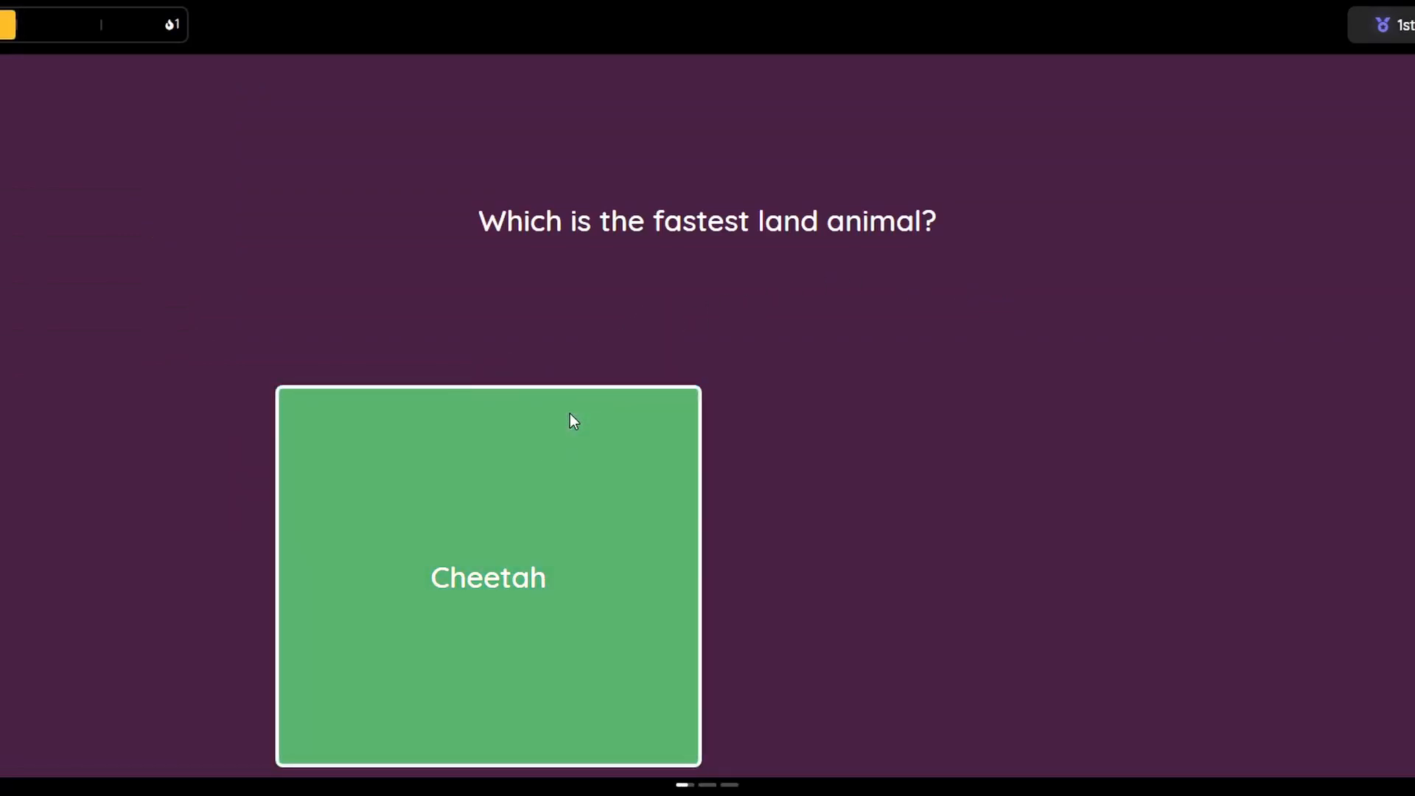
pyautogui.click(487, 577)
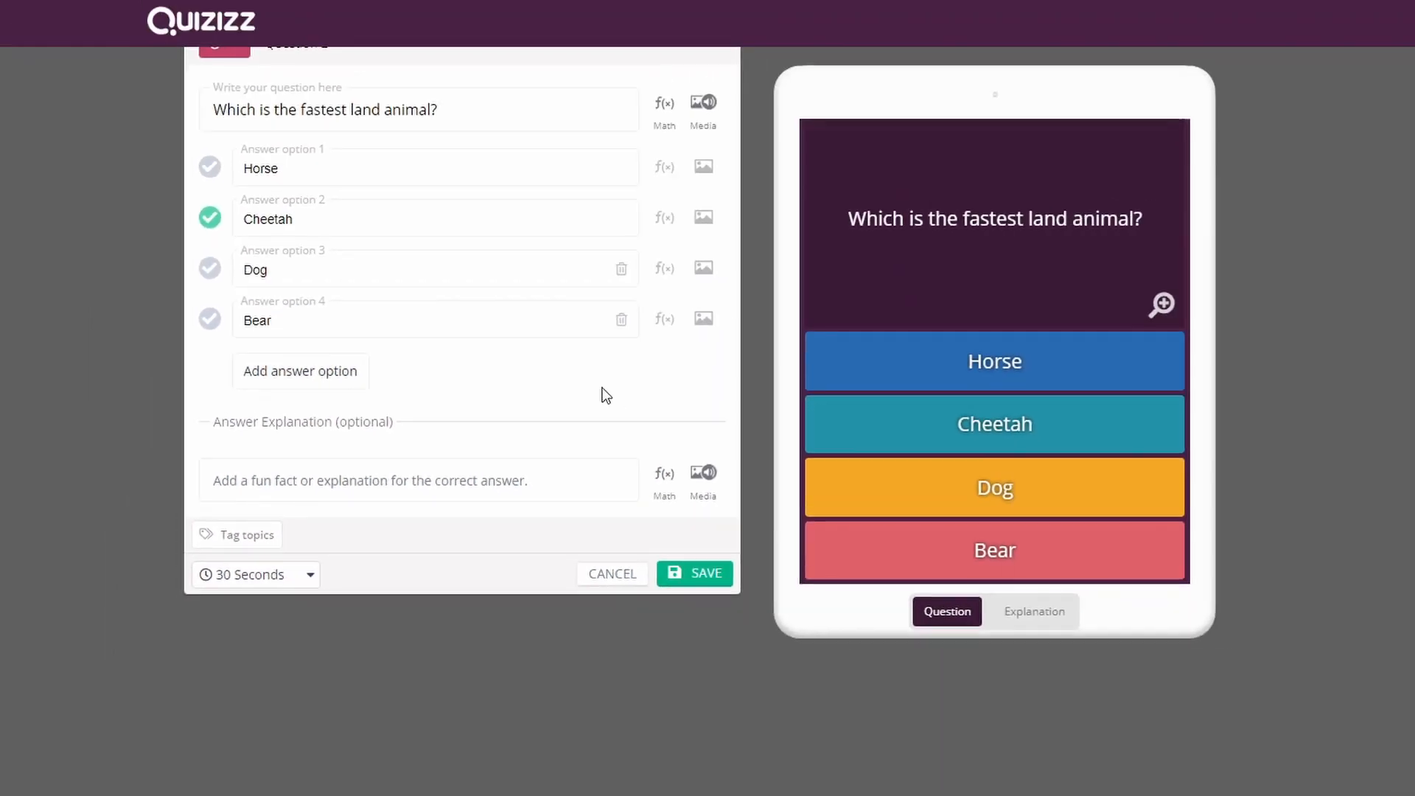
# - Upload a cheetah photo to the answer explanation and add the 75mph speed fact
pyautogui.click(1033, 611)
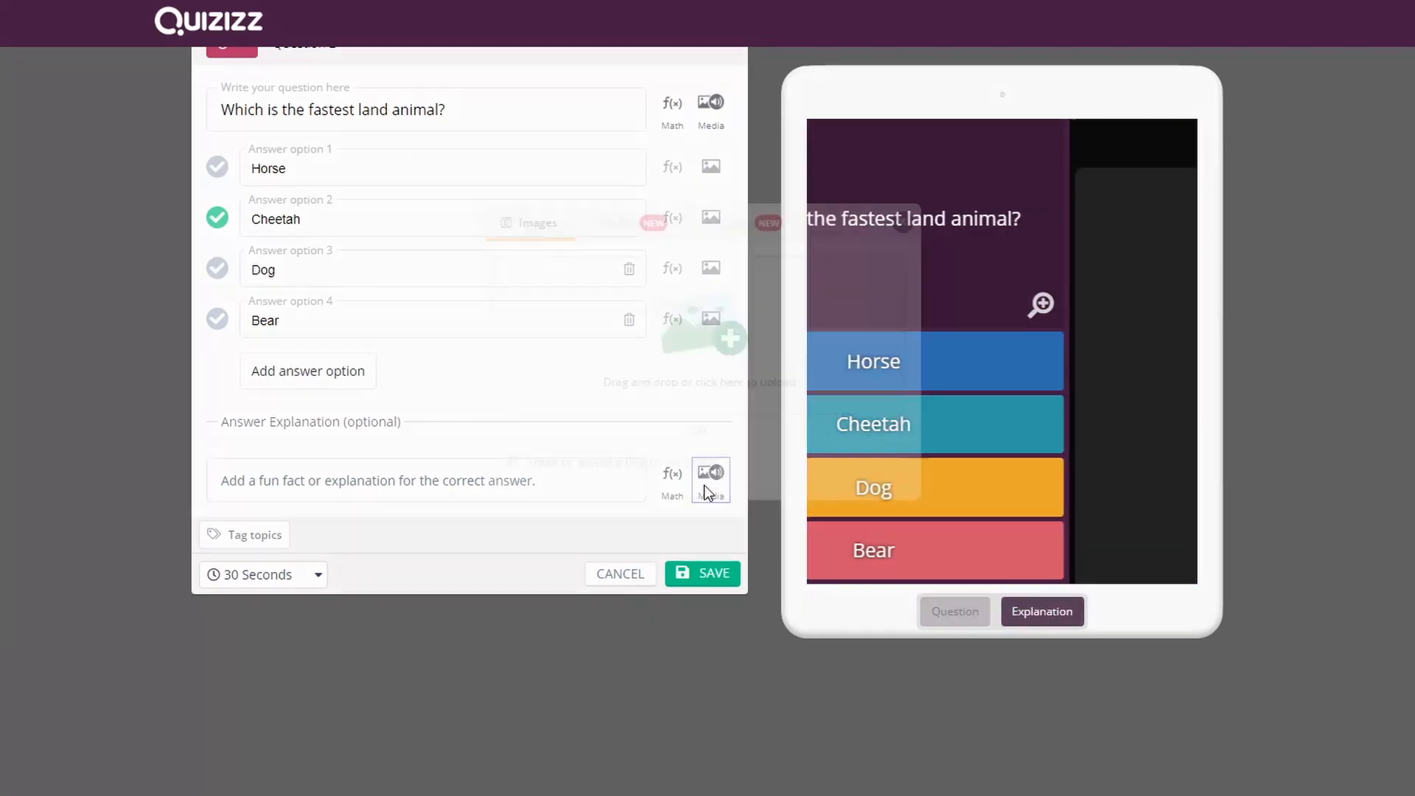
pyautogui.click(709, 474)
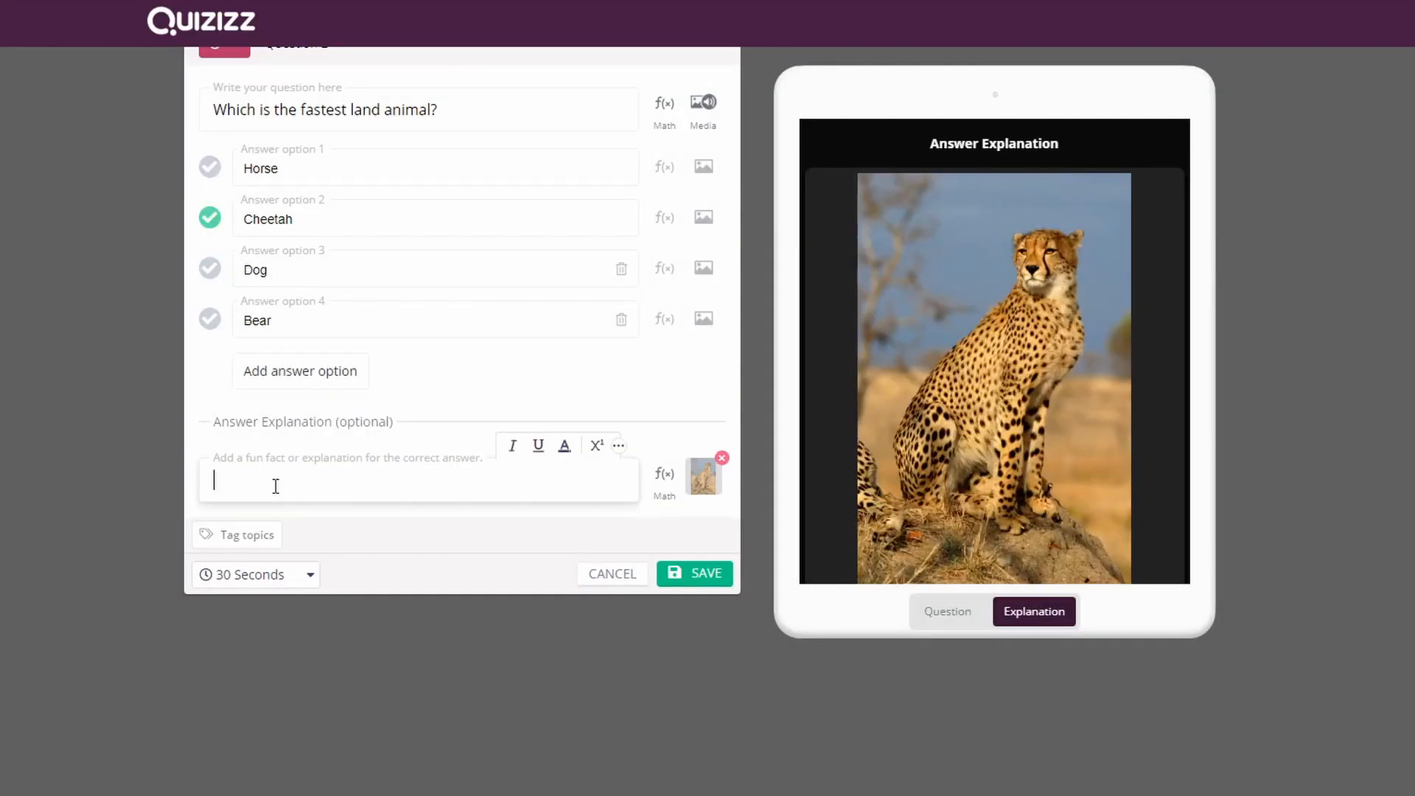
pyautogui.write("Cheetahs can reach speeds of up to 75mph, that's almost 3 times faster than the 100m world record!")
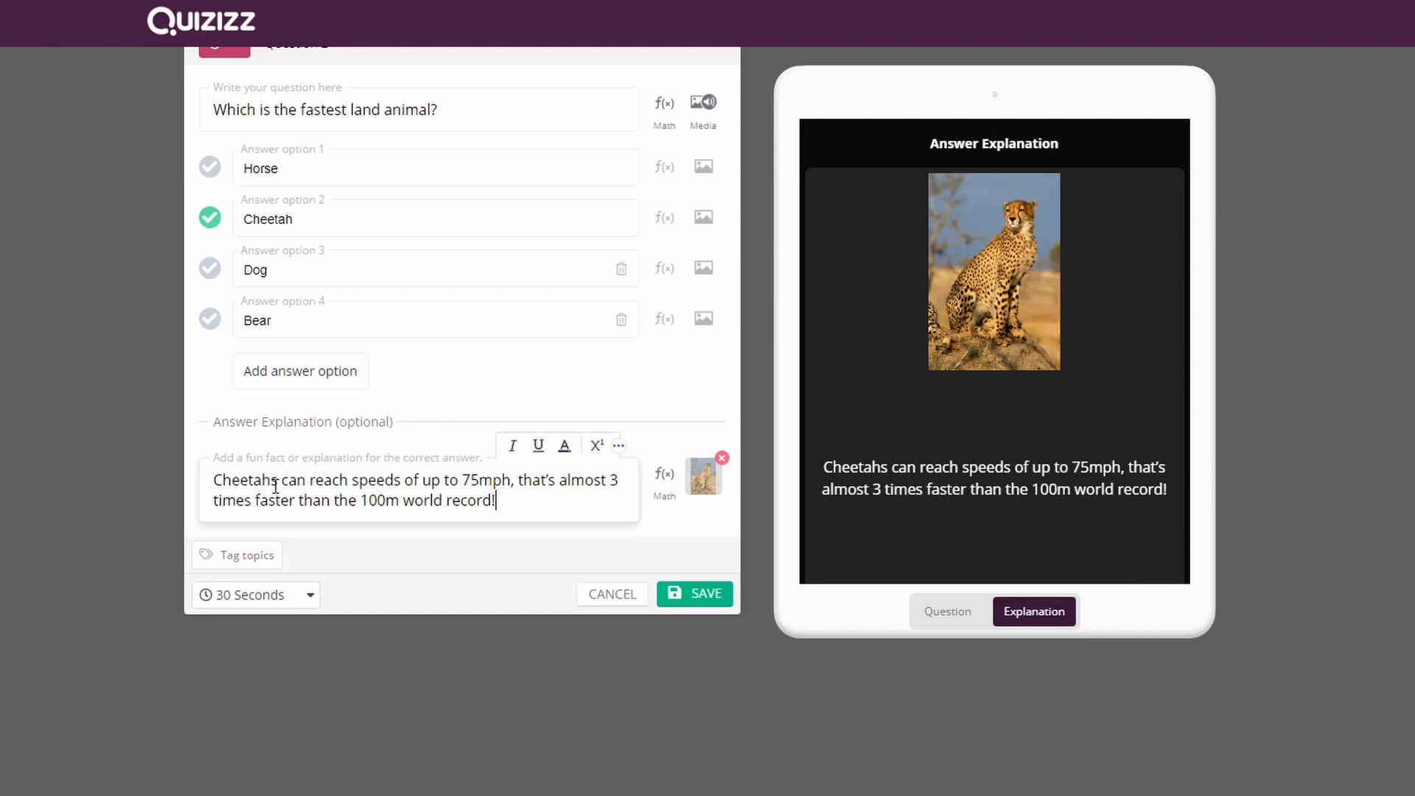
pyautogui.click(695, 594)
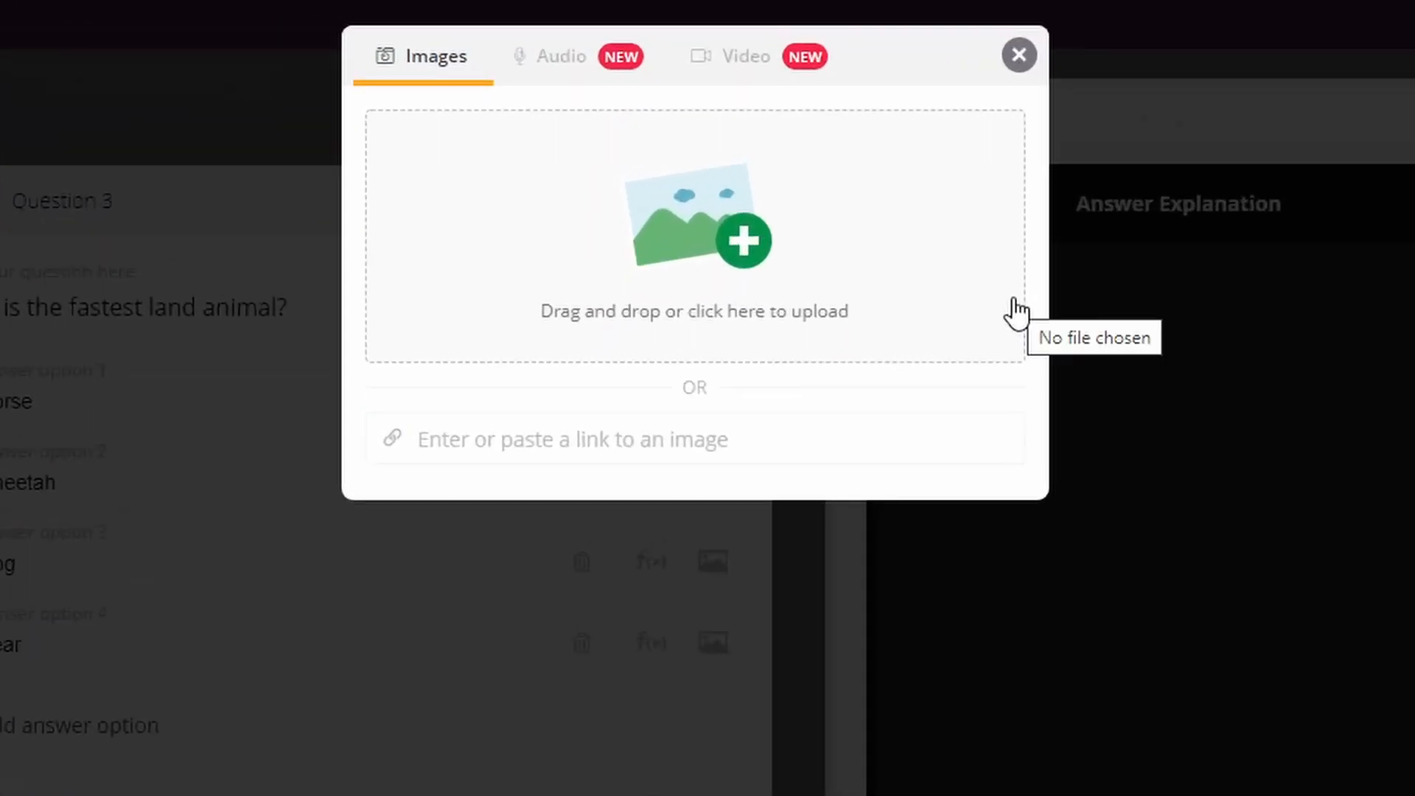
# - Attach YouTube video zgQ0cyNJZV4, trimmed 00:05–00:25, and retype the 75mph explanation text
pyautogui.click(745, 56)
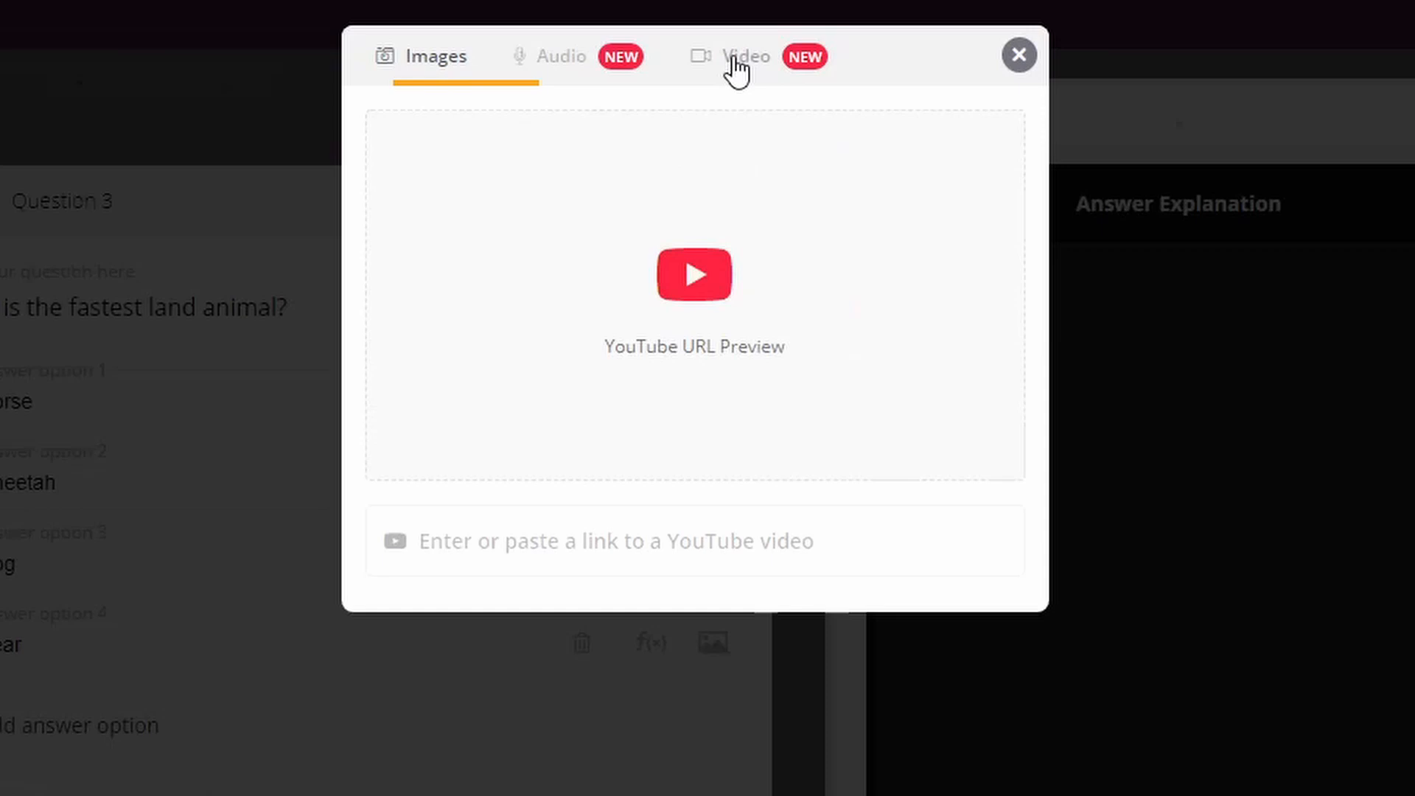
pyautogui.click(743, 56)
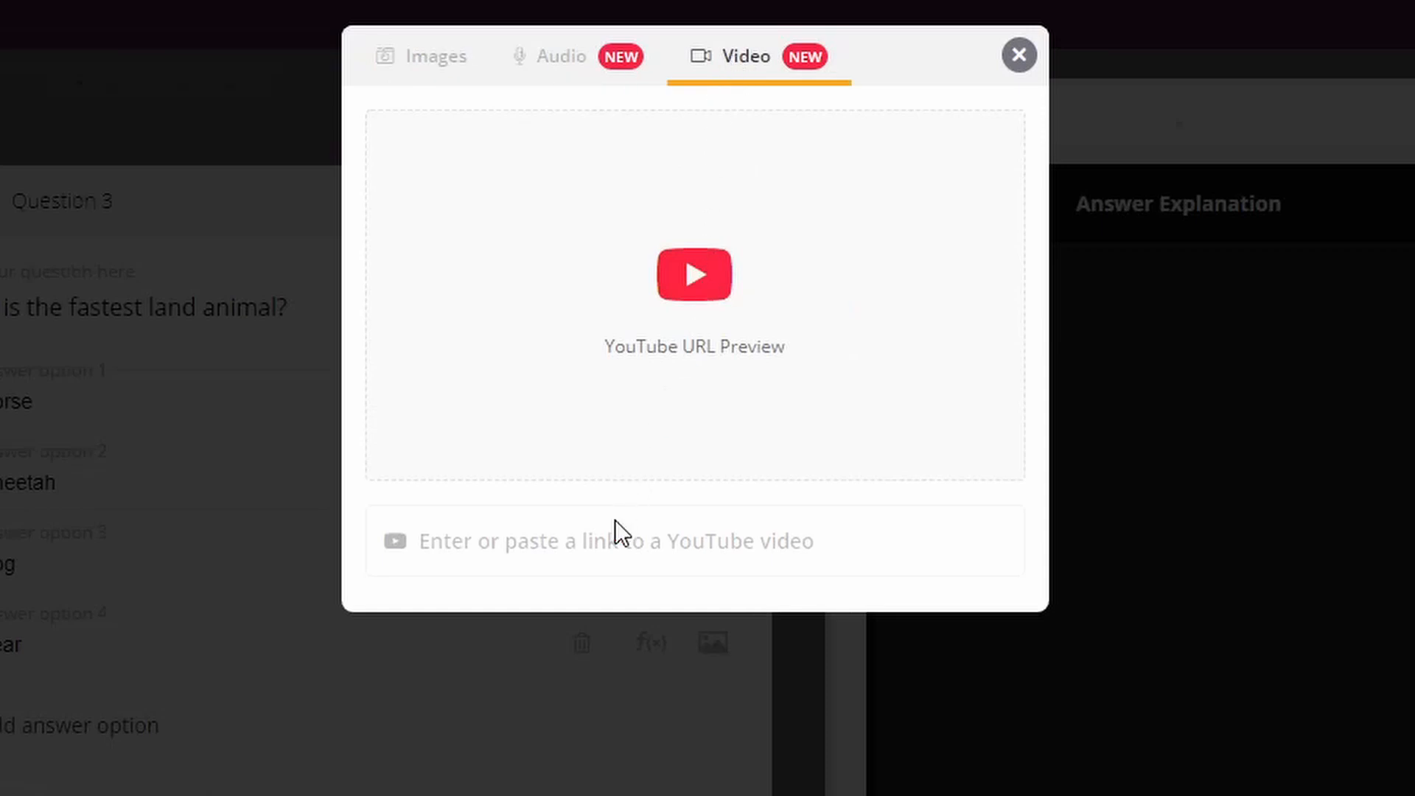
pyautogui.write('https://www.youtube.com/watch?v=zgQ0cyNJZV4')
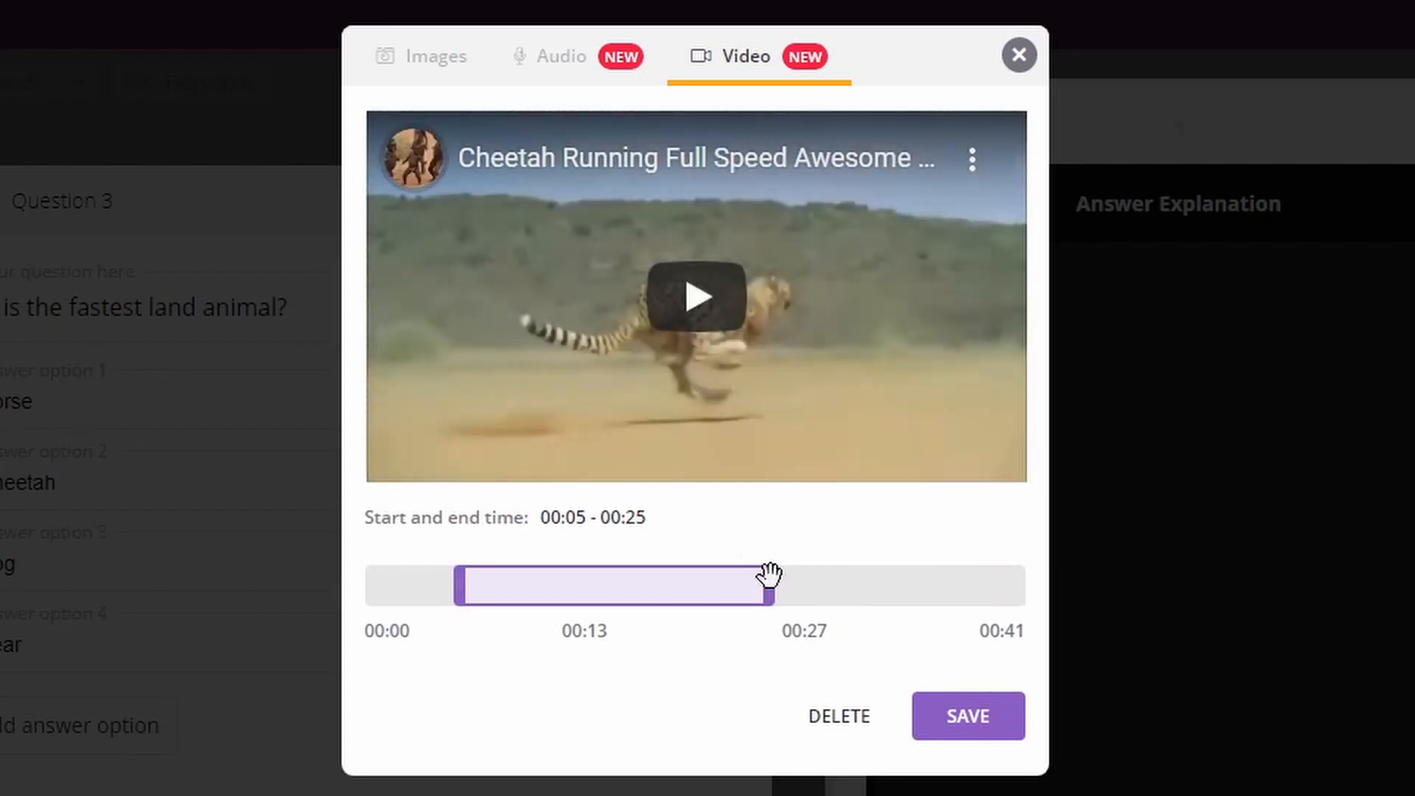
pyautogui.click(967, 715)
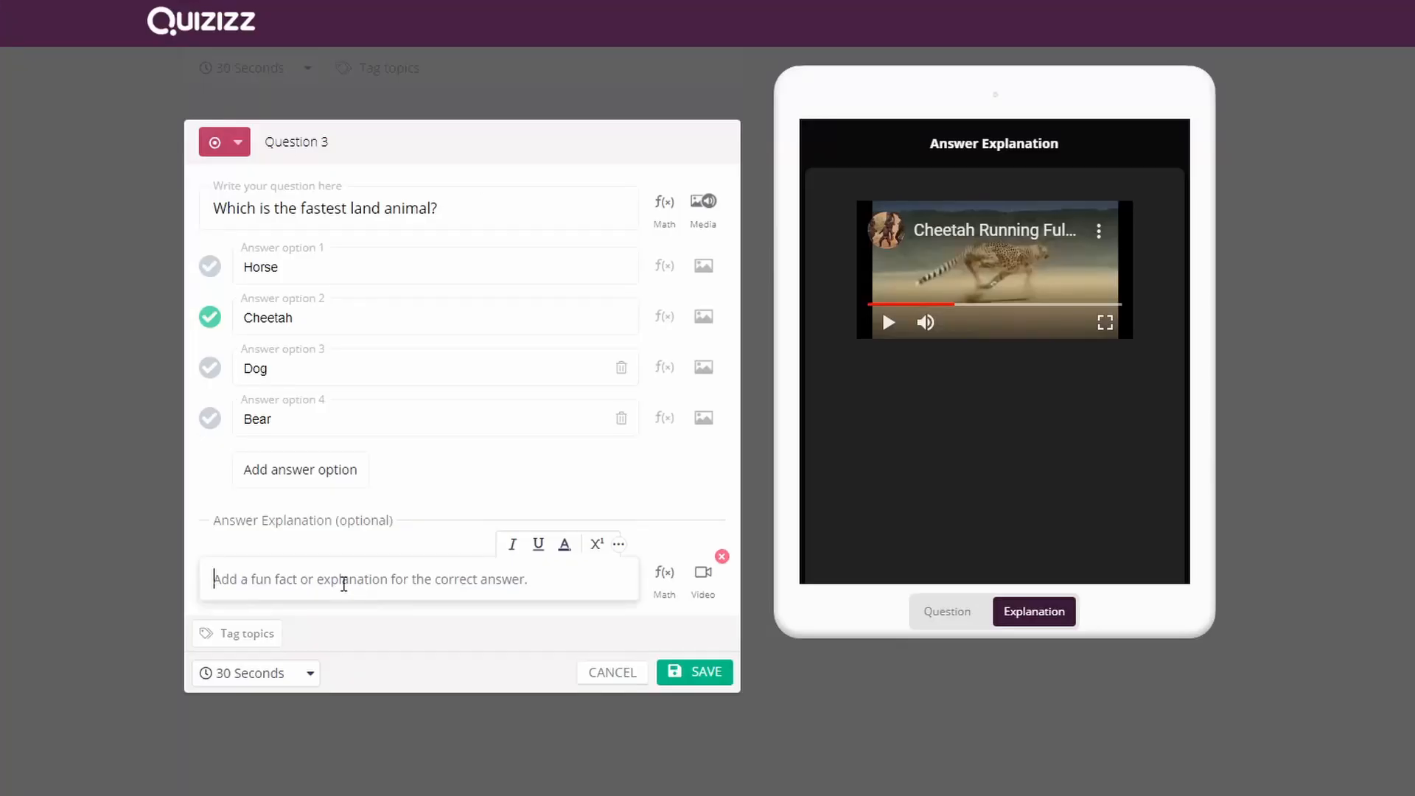
pyautogui.write("Cheetahs can reach speeds of up to 75mph, that's almost 3 times faster than the 100m world record!")
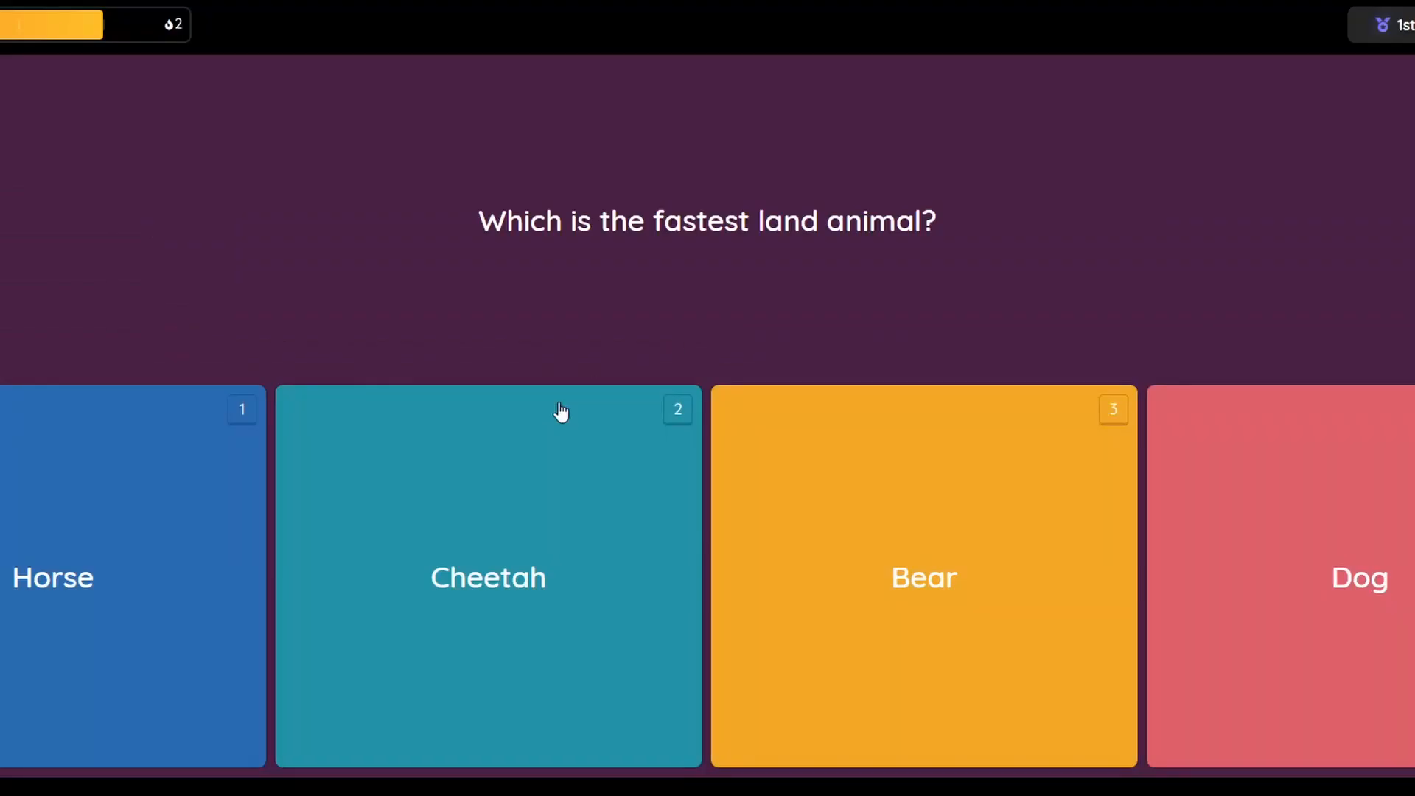
# - Answer Cheetah in the game to advance to the (x+4)(x−3) question
pyautogui.click(487, 576)
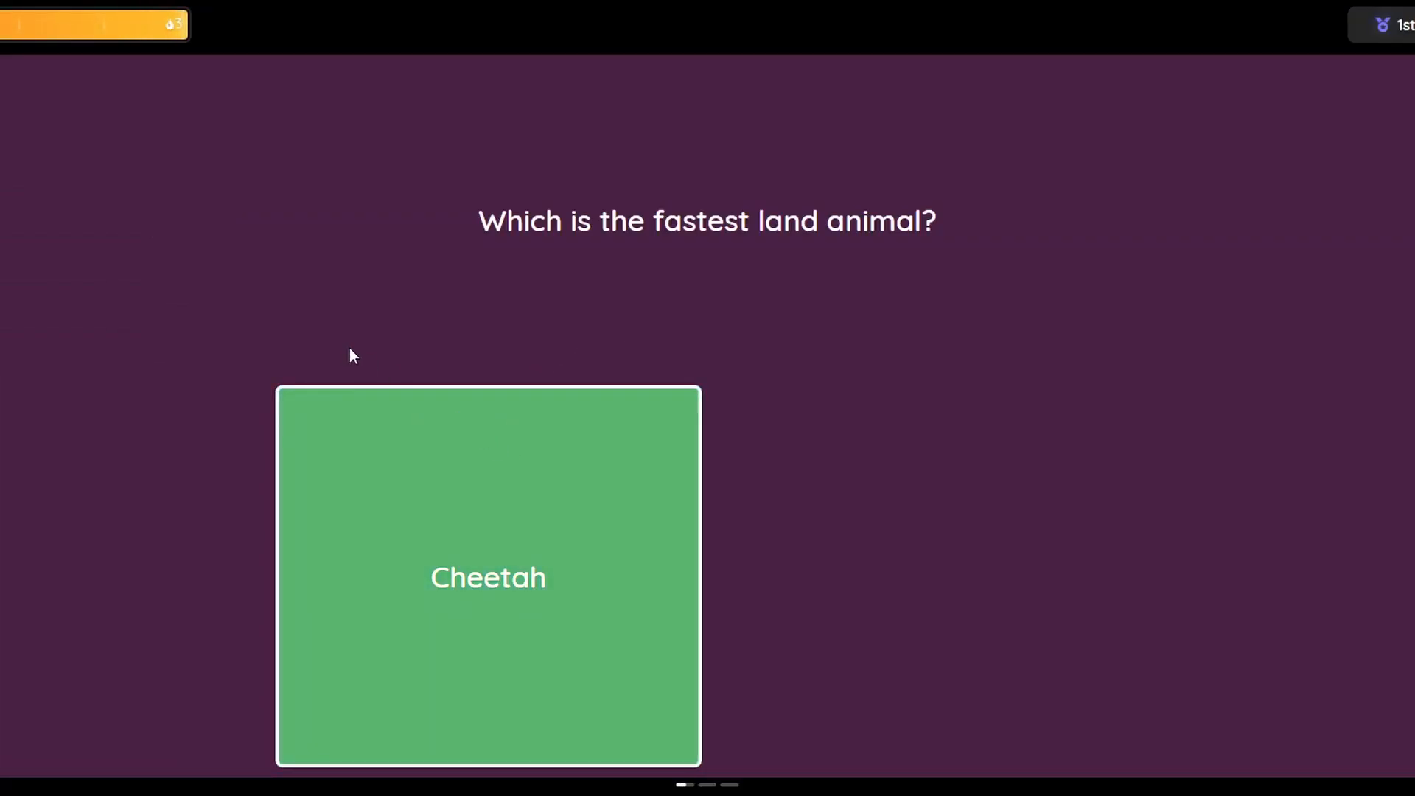
pyautogui.click(487, 577)
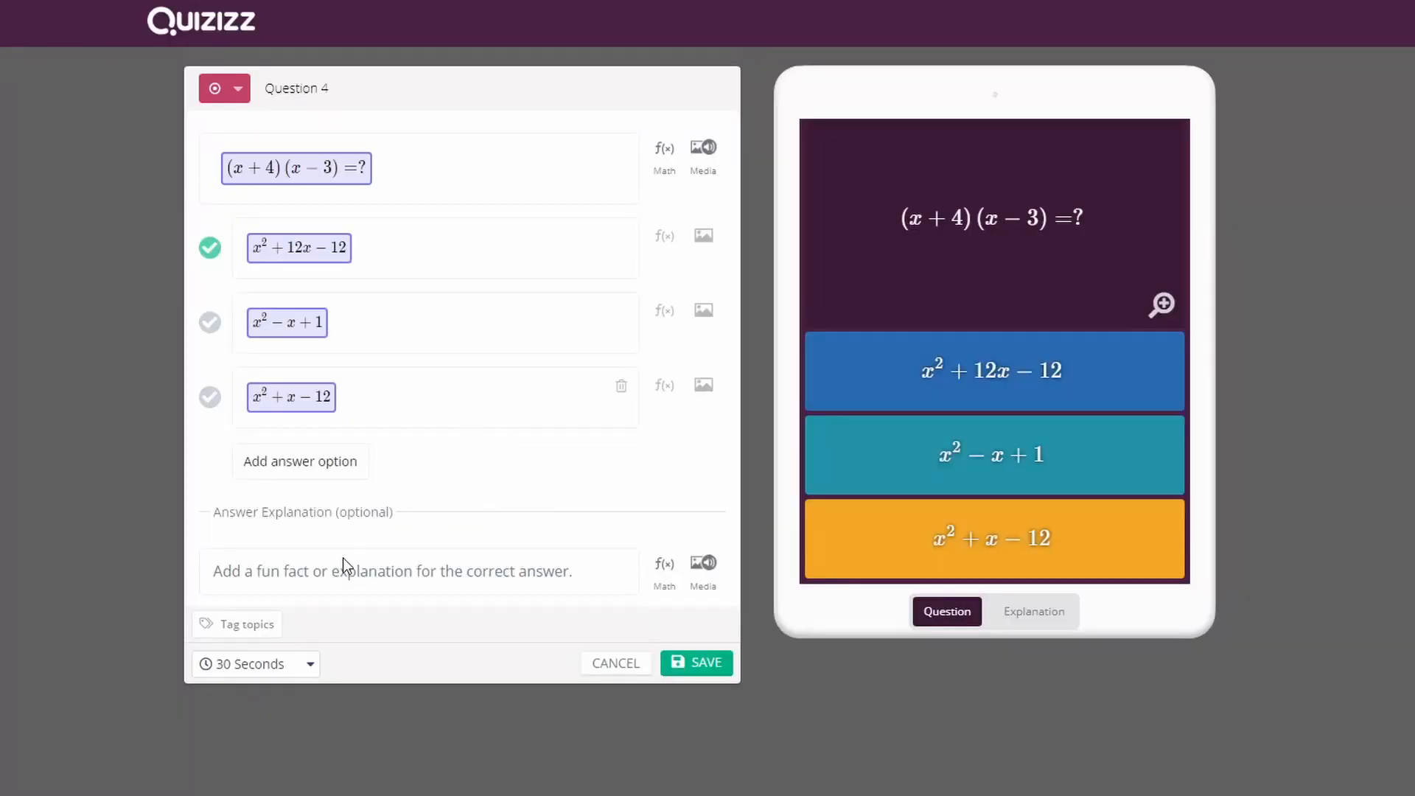
pyautogui.moveTo(663, 563)
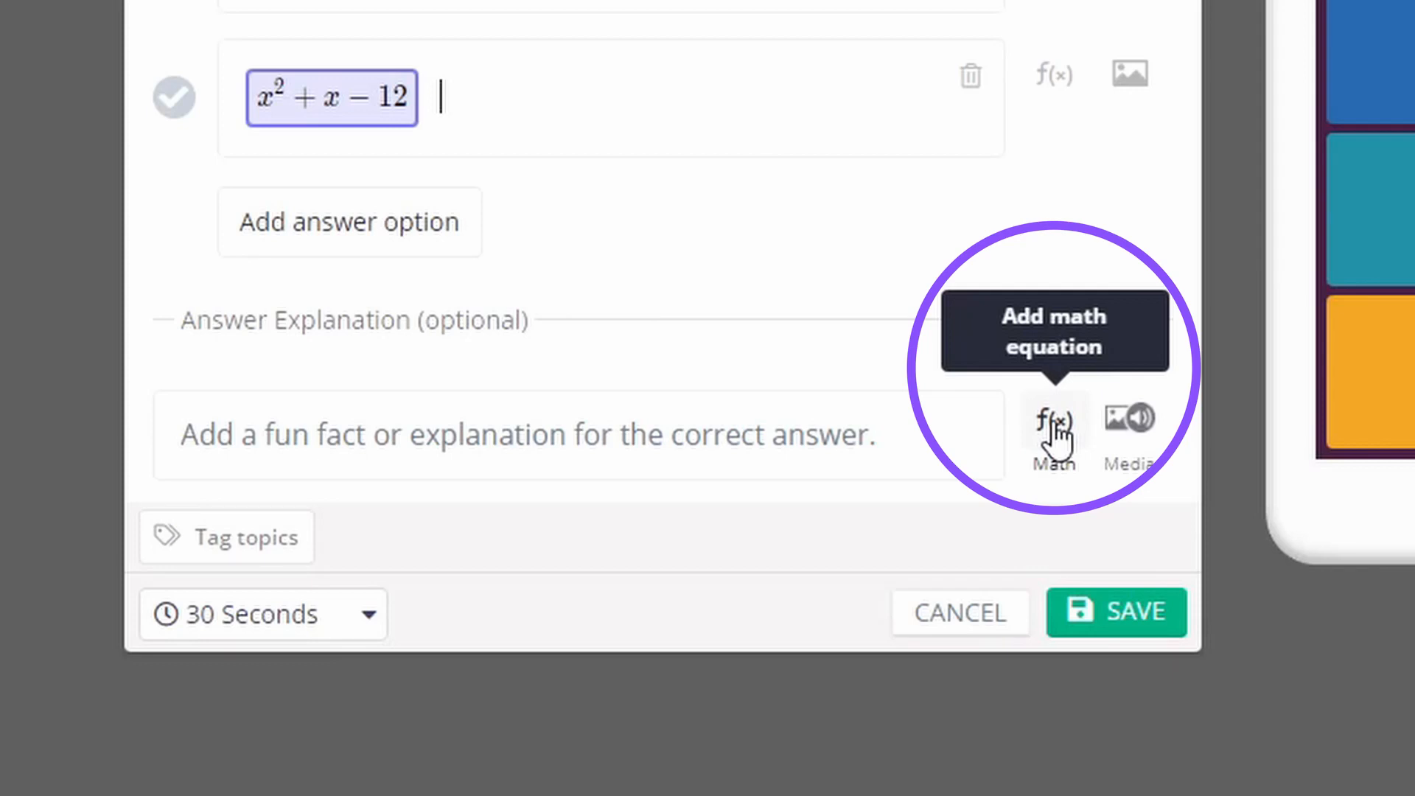
# - Open the Math f(x) equation editor beside the Answer Explanation field
pyautogui.click(1053, 421)
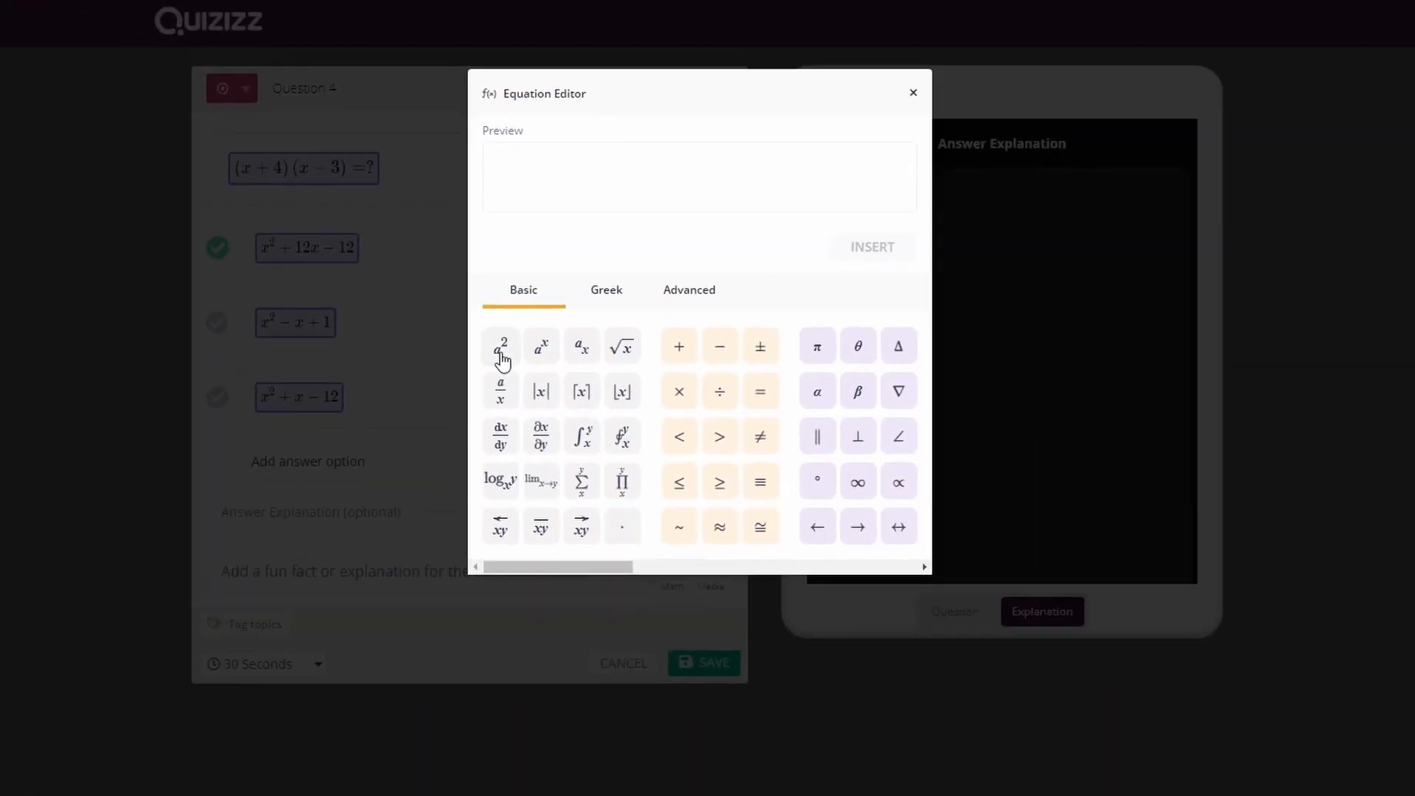
# - Enter x with a superscript 2, then +x, in the equation editor
pyautogui.click(500, 346)
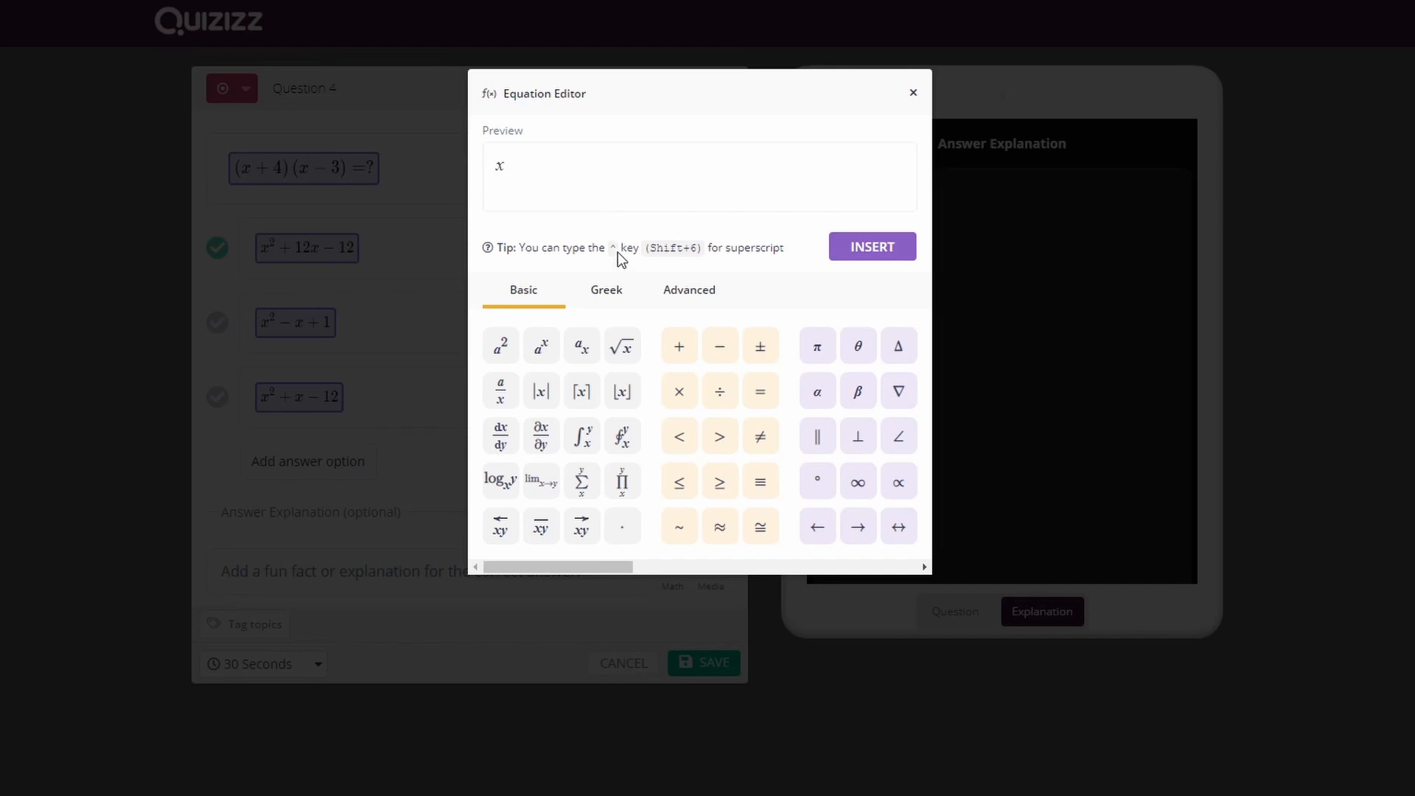
pyautogui.click(500, 345)
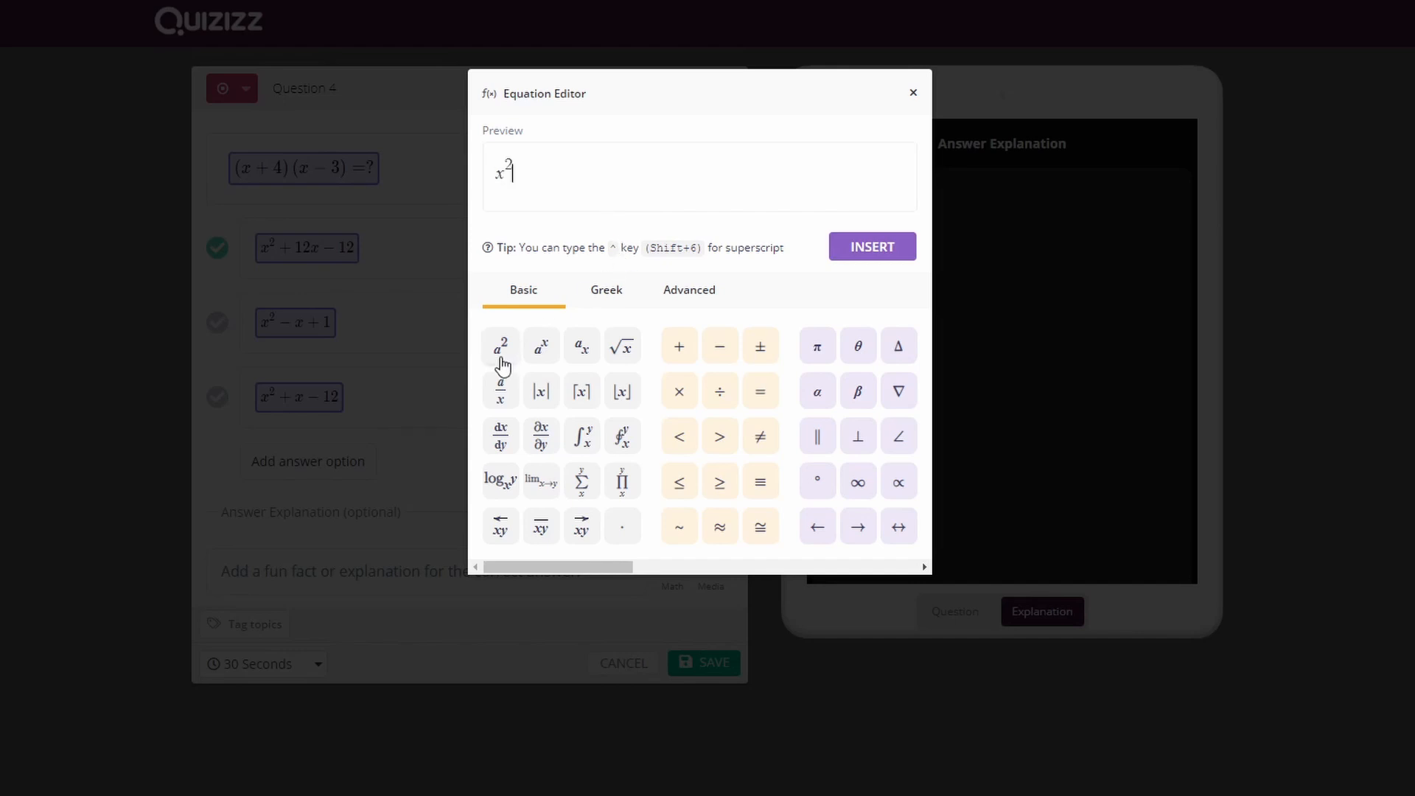
pyautogui.write('+x')
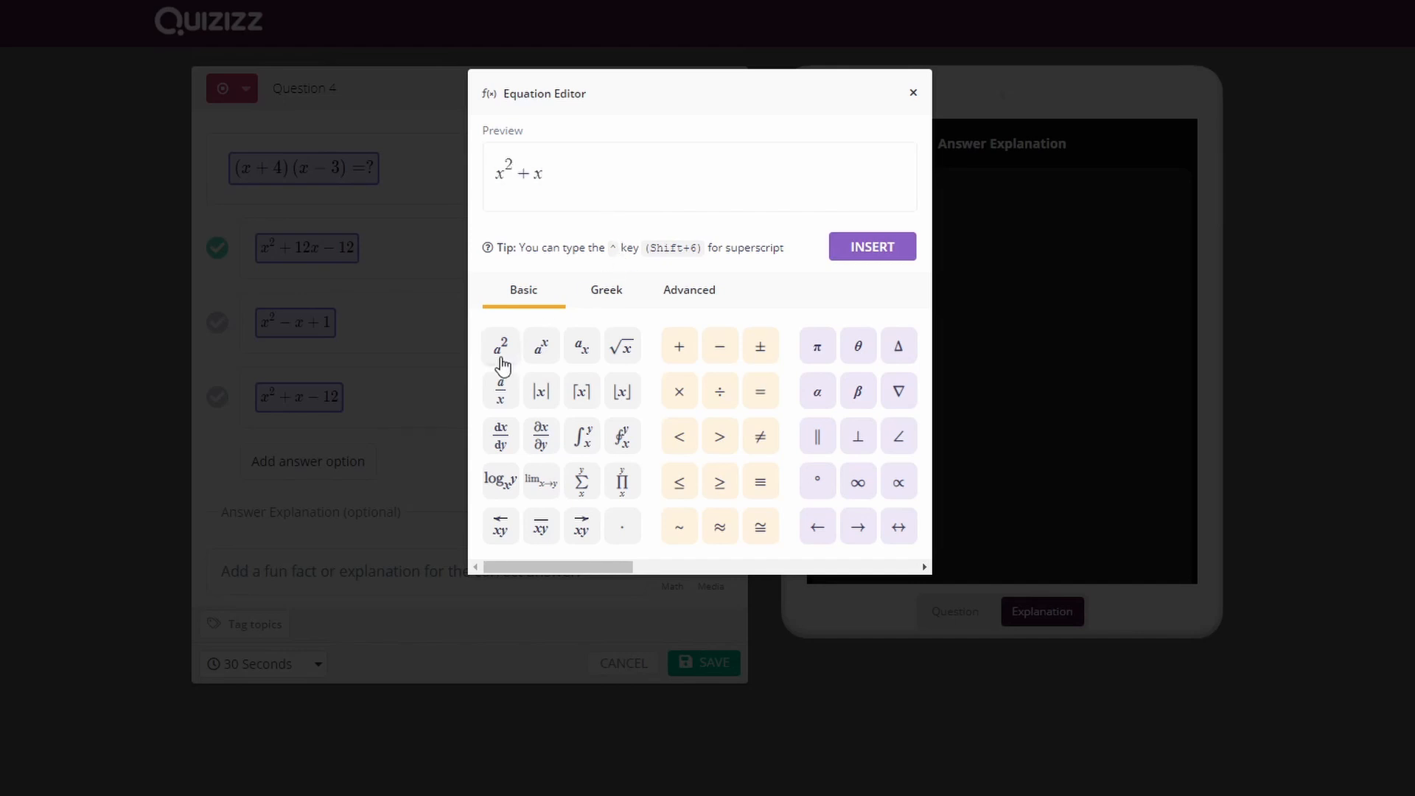